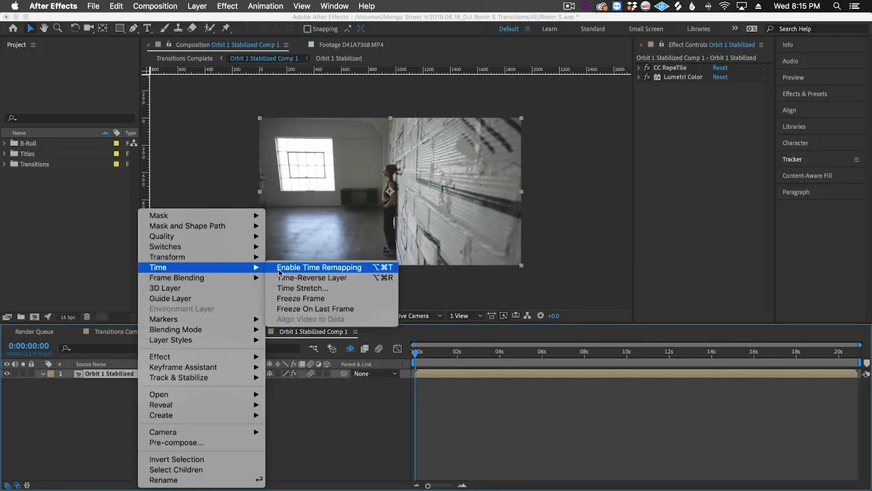
Step: Enable time remapping on the orbit clip and add a CC Radial Fast Blur adjustment layer above it
{"action": "left_click", "coordinate": [319, 265]}
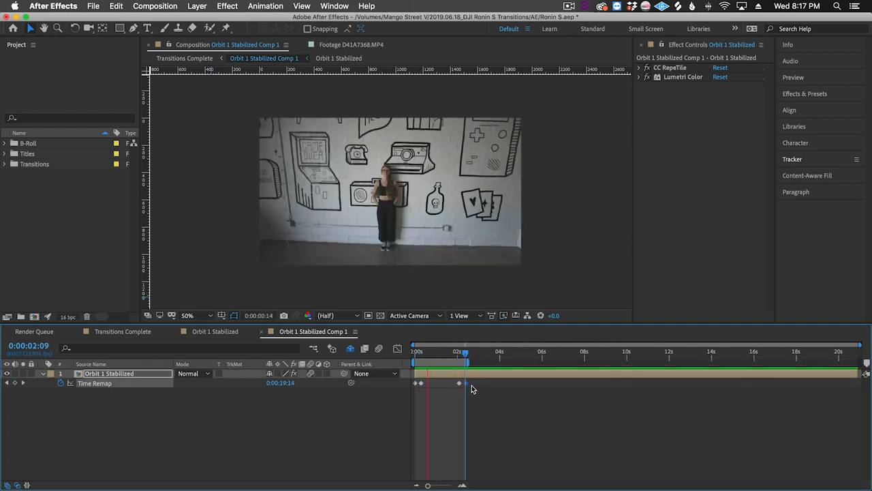
{"action": "left_click", "coordinate": [196, 6]}
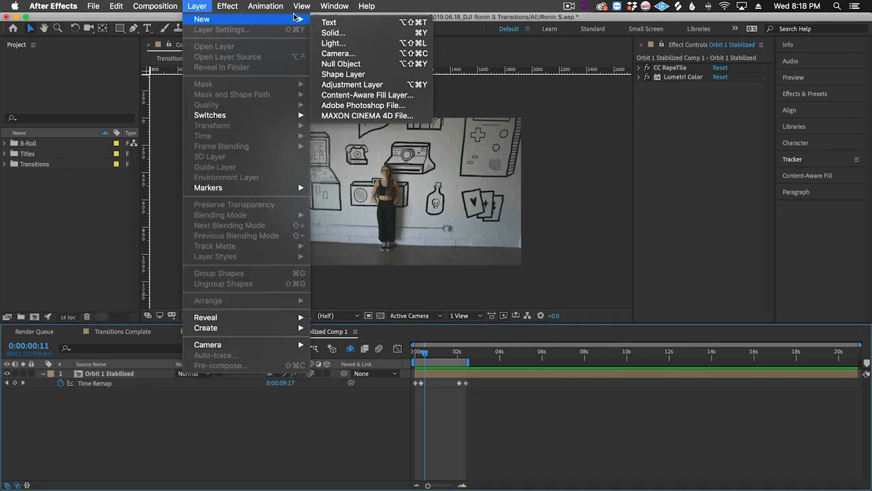
{"action": "left_click", "coordinate": [352, 84]}
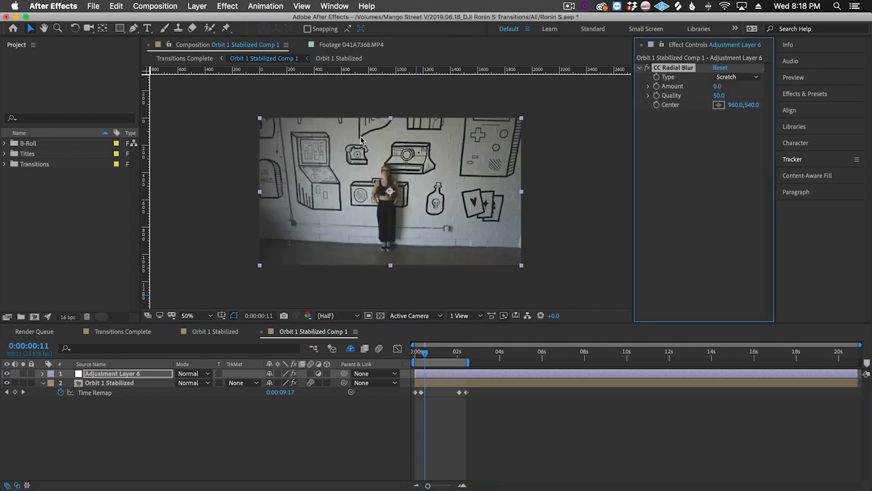
{"action": "left_click", "coordinate": [736, 76]}
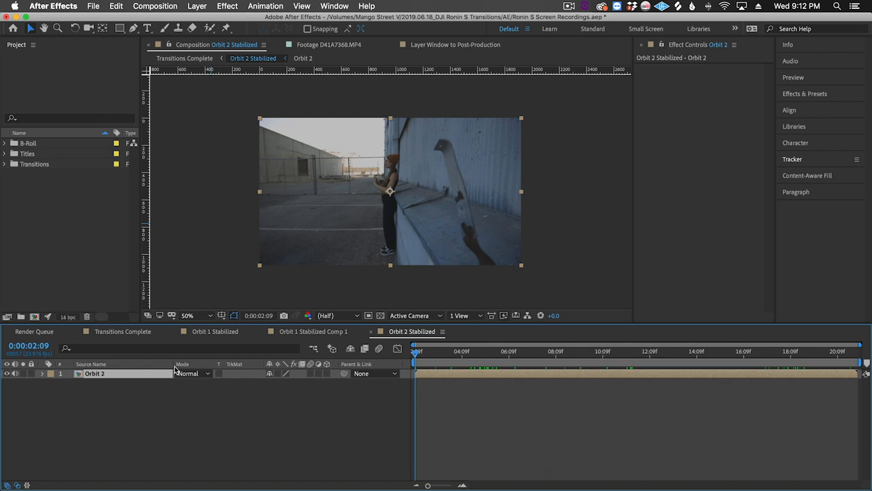
{"action": "mouse_move", "coordinate": [662, 217]}
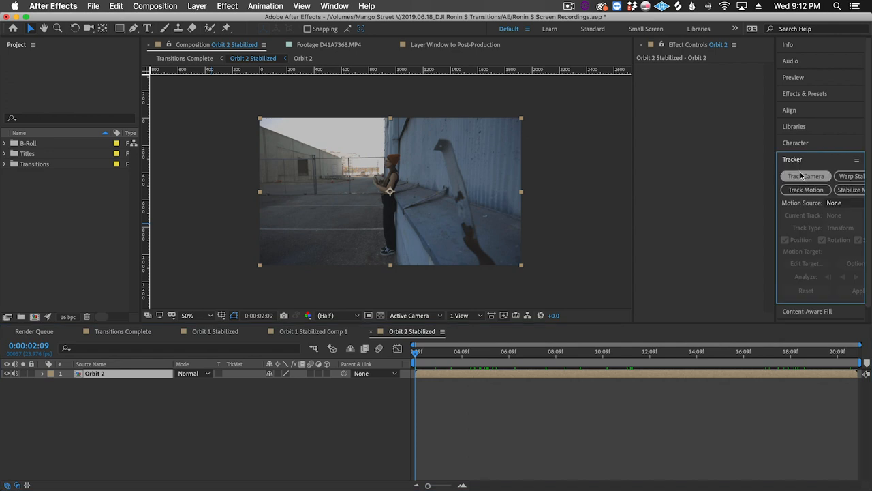
Step: Track the camera on the Orbit 2 clip and select track points on the held instant photo
{"action": "left_click", "coordinate": [806, 176]}
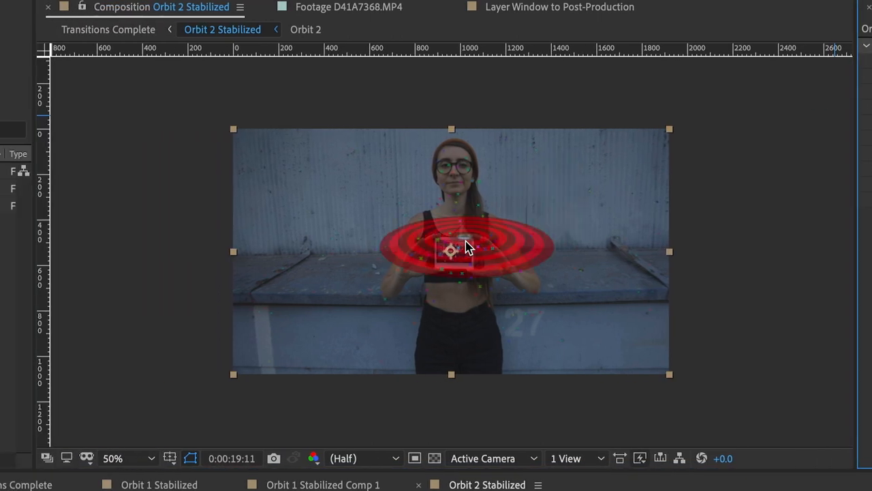
{"action": "left_click", "coordinate": [111, 458]}
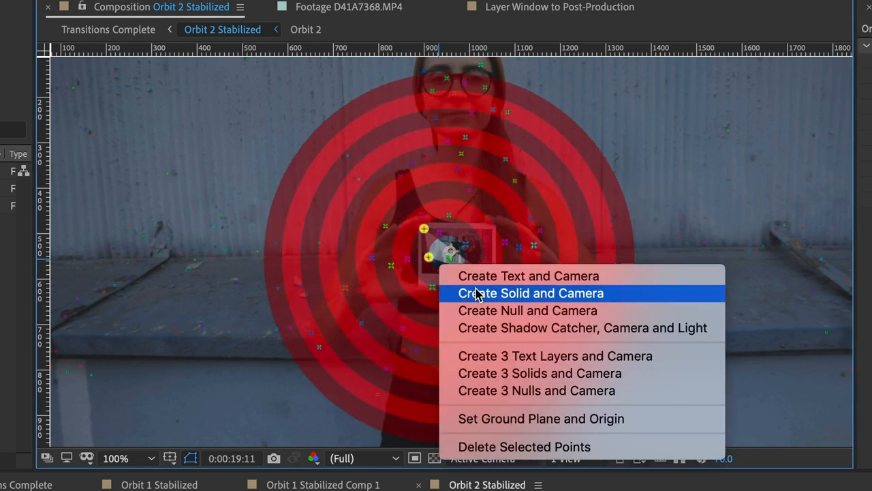
{"action": "mouse_move", "coordinate": [475, 305]}
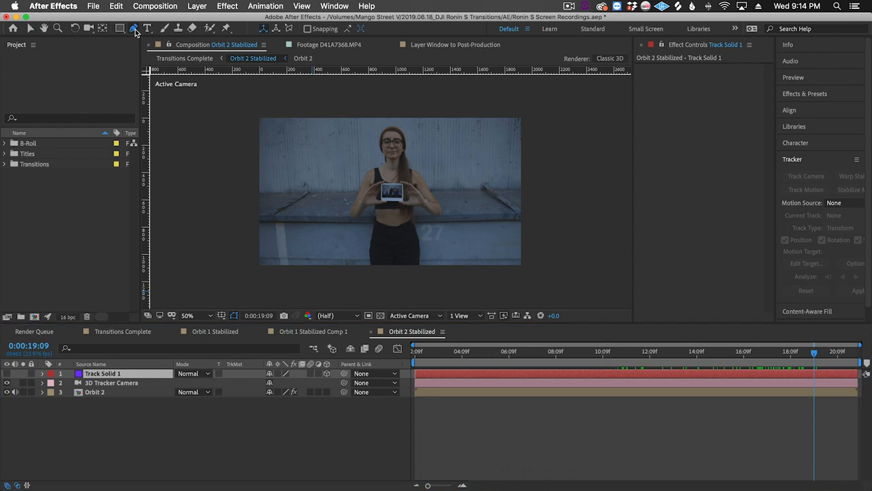
Step: Set Position and Scale keyframes on Track Solid 1 so it stays aligned with the photo
{"action": "left_click", "coordinate": [148, 27]}
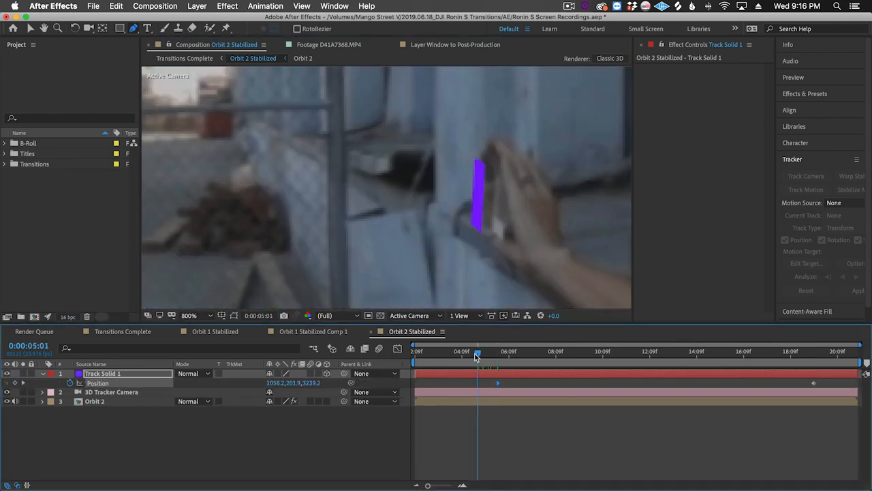
{"action": "left_click", "coordinate": [655, 351]}
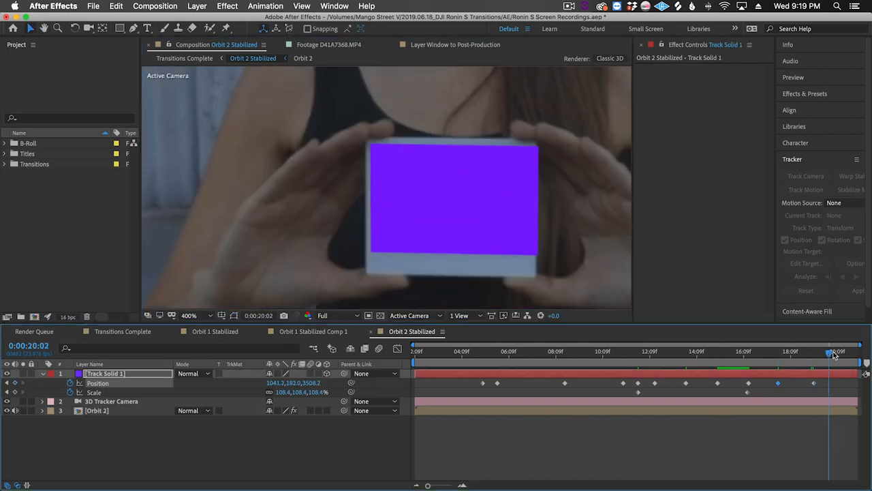
{"action": "left_click", "coordinate": [511, 352]}
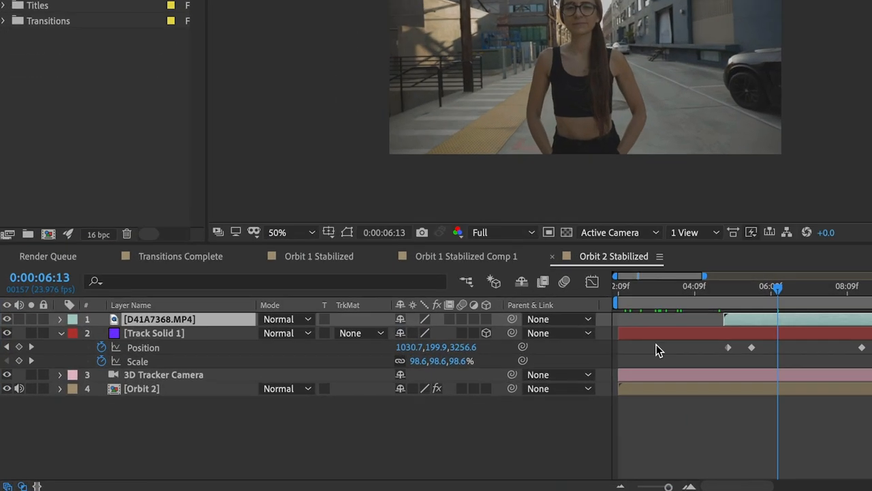
Step: Reveal the new clip's position and orientation and match them to the tracked solid
{"action": "key", "text": "p"}
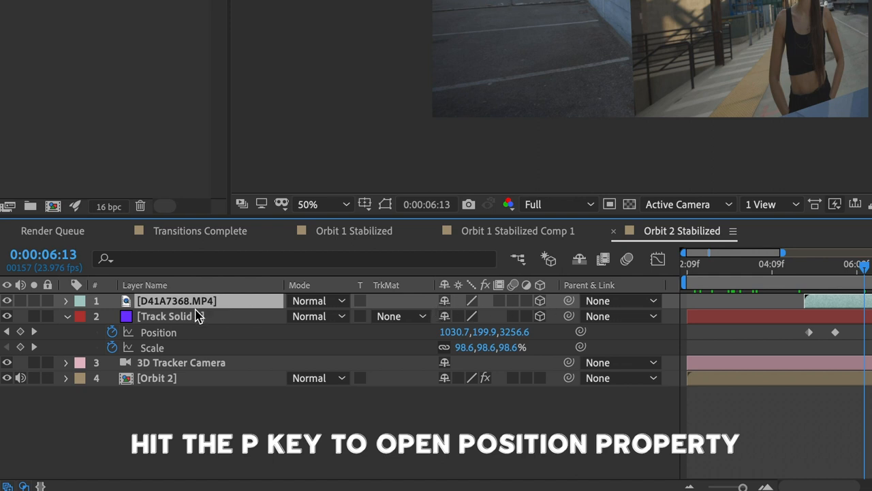
{"action": "key", "text": "p"}
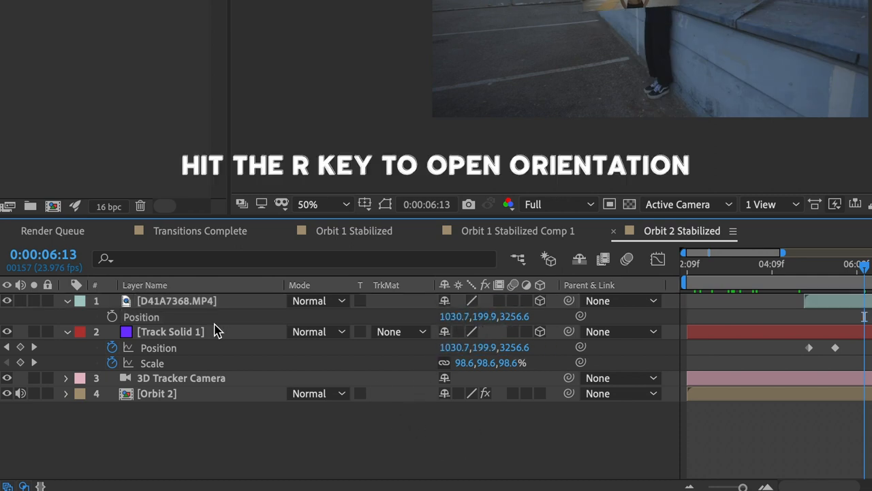
{"action": "key", "text": "r"}
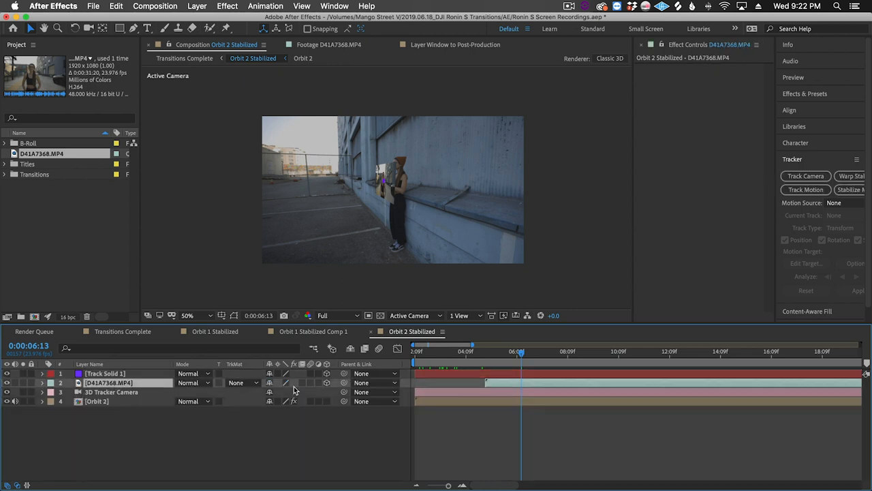
Step: Set the clip's track matte to Alpha Matte from Track Solid 1 so it shows inside the photo
{"action": "left_click", "coordinate": [243, 382]}
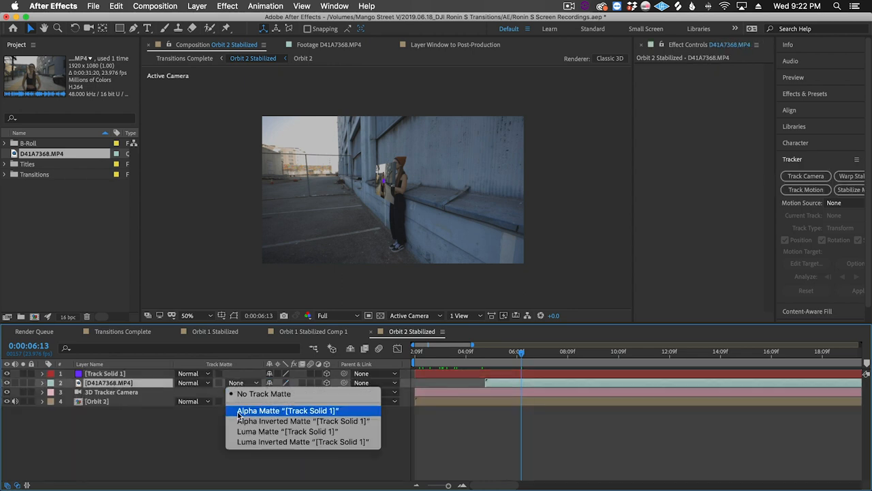
{"action": "left_click", "coordinate": [286, 408]}
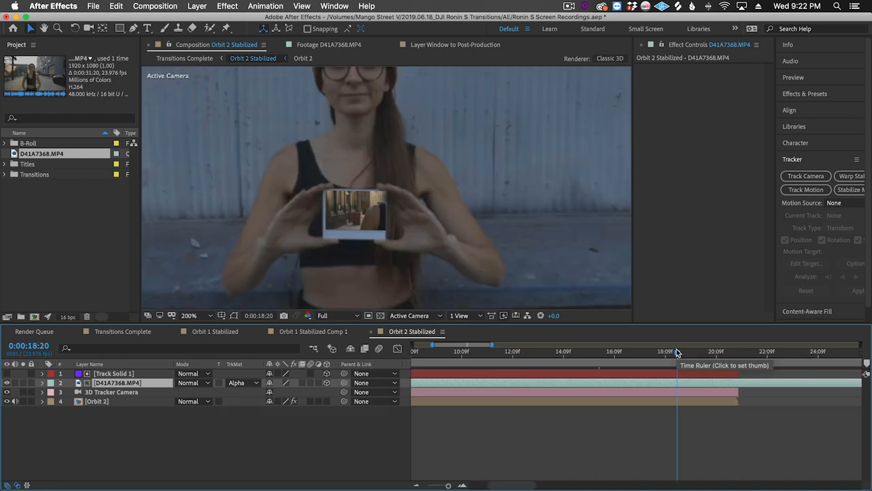
{"action": "mouse_move", "coordinate": [212, 390]}
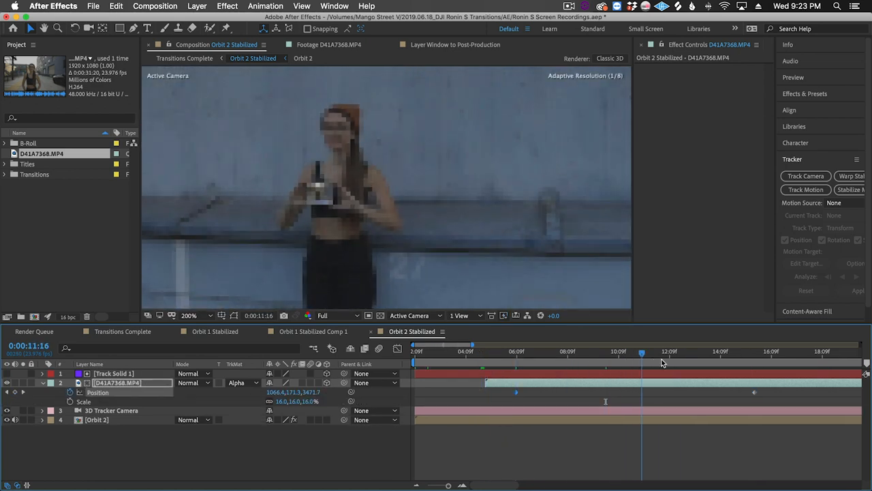
{"action": "left_click", "coordinate": [700, 351]}
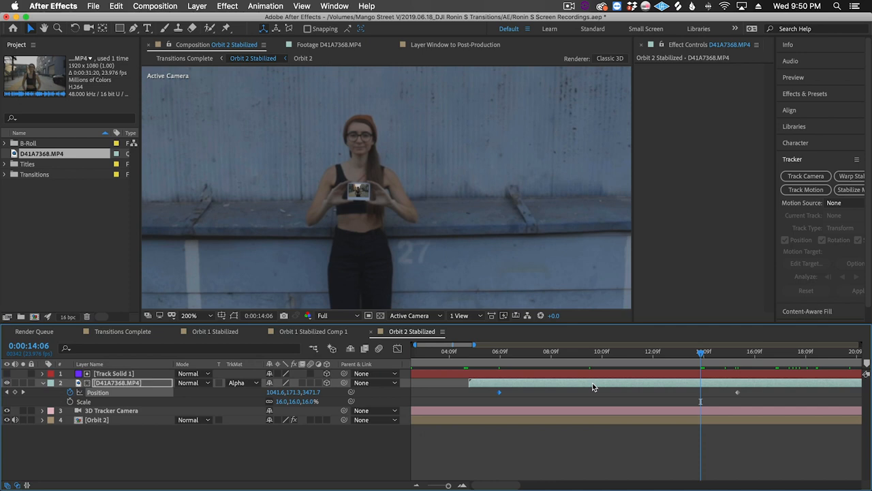
{"action": "mouse_move", "coordinate": [593, 387]}
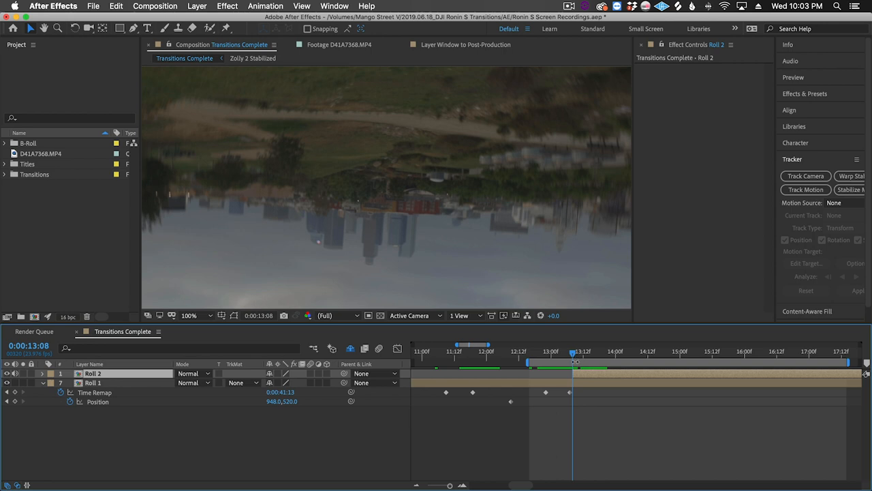
Step: Apply CC RepeTile to Roll 2 with Expand 200 on every side and Tiling set to Unfold
{"action": "left_click", "coordinate": [583, 351]}
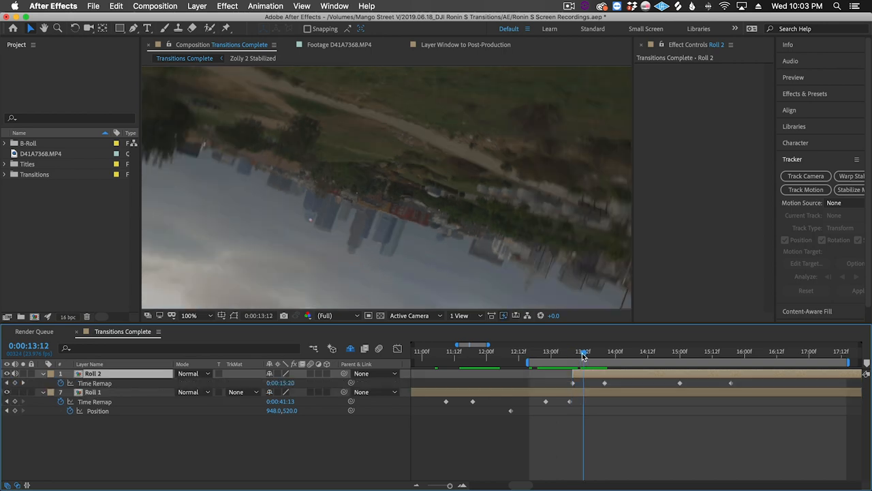
{"action": "type", "text": "cc re"}
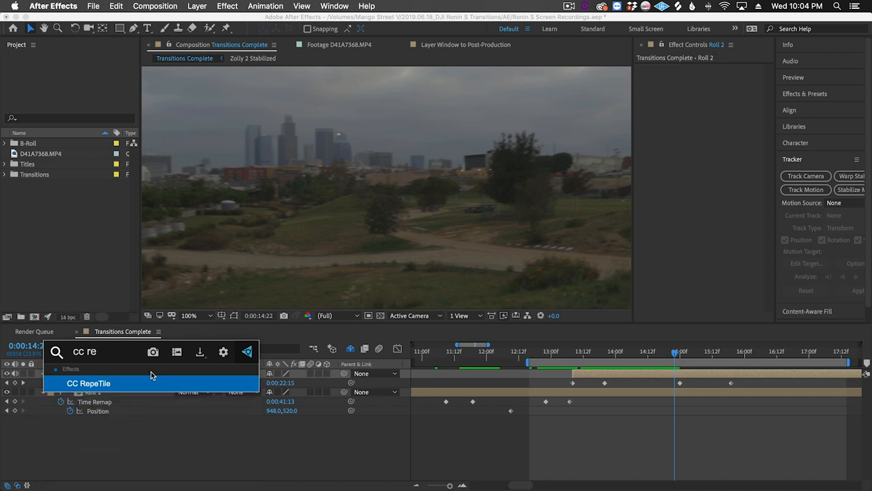
{"action": "left_click", "coordinate": [89, 383]}
{"action": "type", "text": "20"}
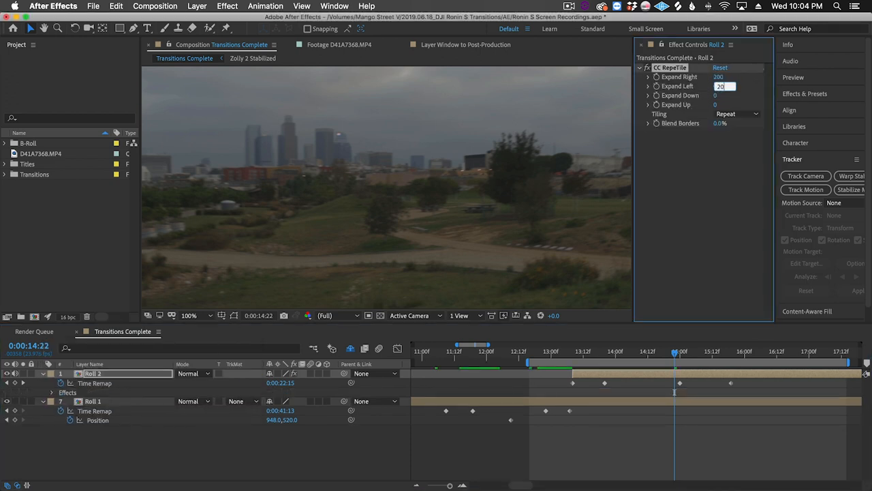
{"action": "left_click", "coordinate": [735, 115]}
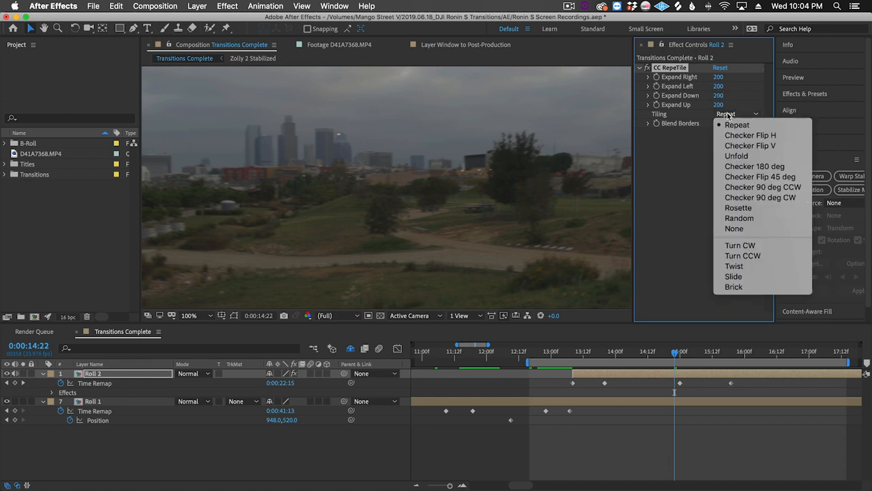
{"action": "left_click", "coordinate": [736, 156]}
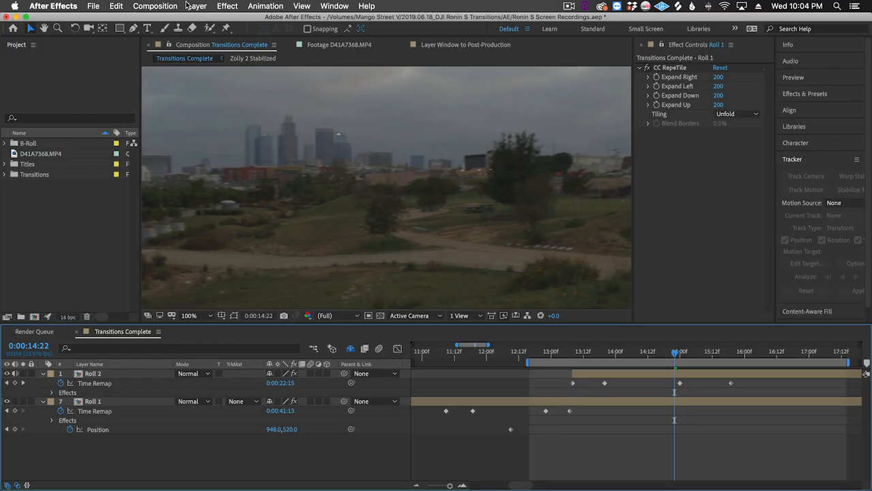
Step: Add an adjustment layer with CC Radial Blur of type Rotate over the roll, then start tracking the next clip
{"action": "left_click", "coordinate": [196, 5]}
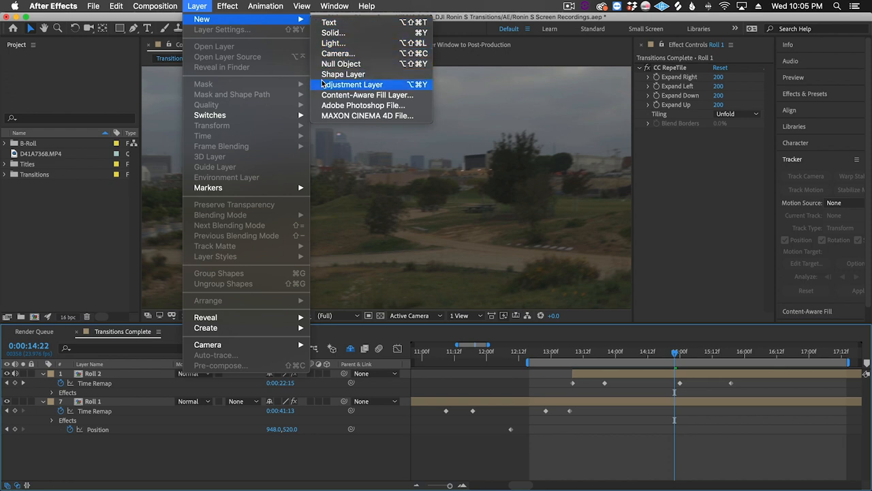
{"action": "left_click", "coordinate": [351, 84]}
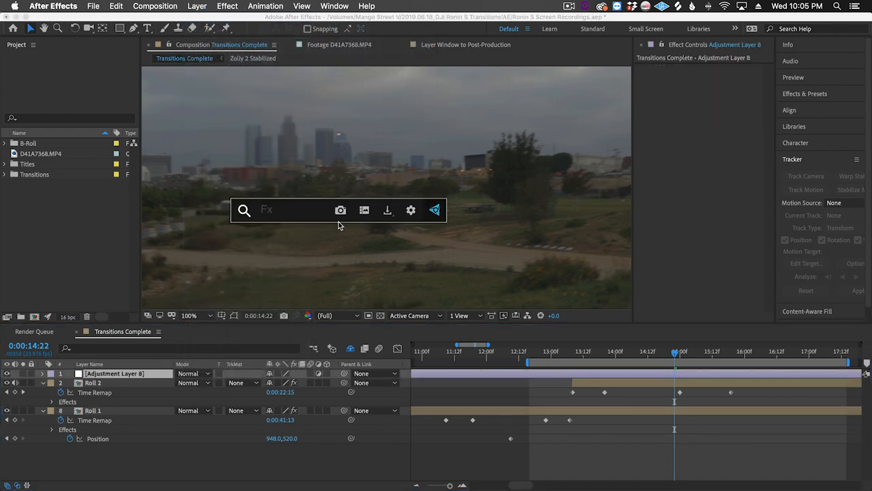
{"action": "left_click", "coordinate": [736, 76]}
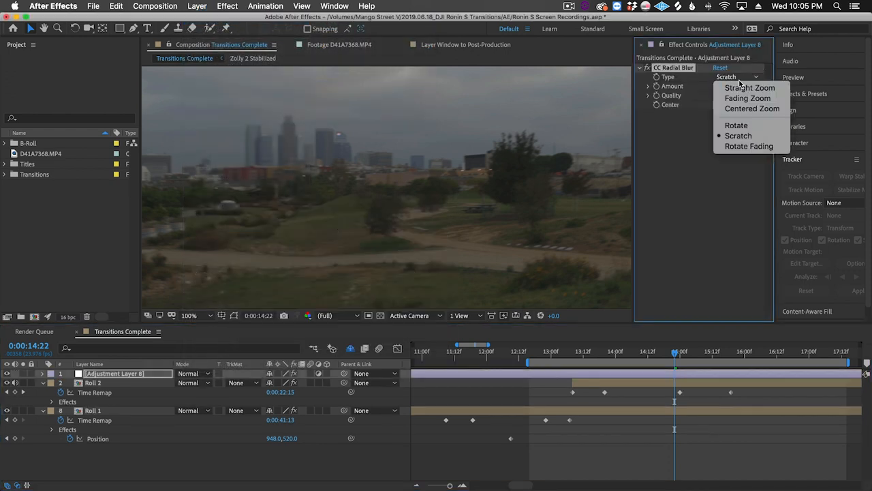
{"action": "left_click", "coordinate": [736, 125]}
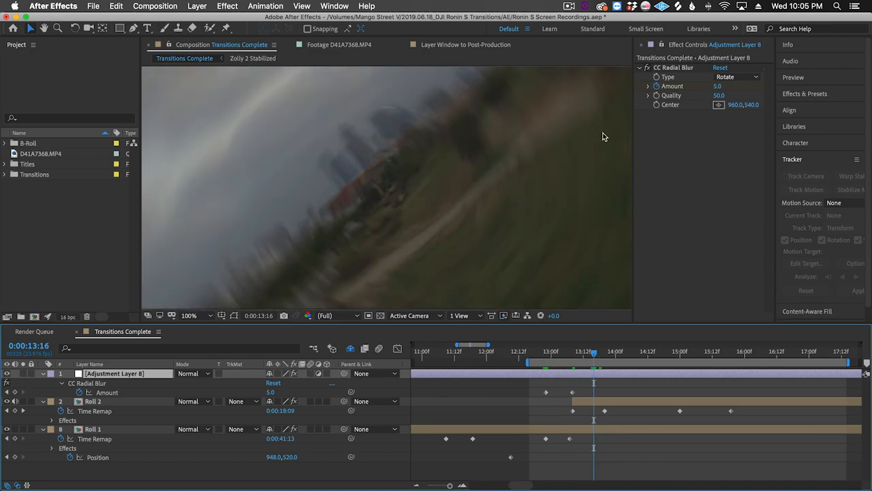
{"action": "left_click", "coordinate": [783, 176]}
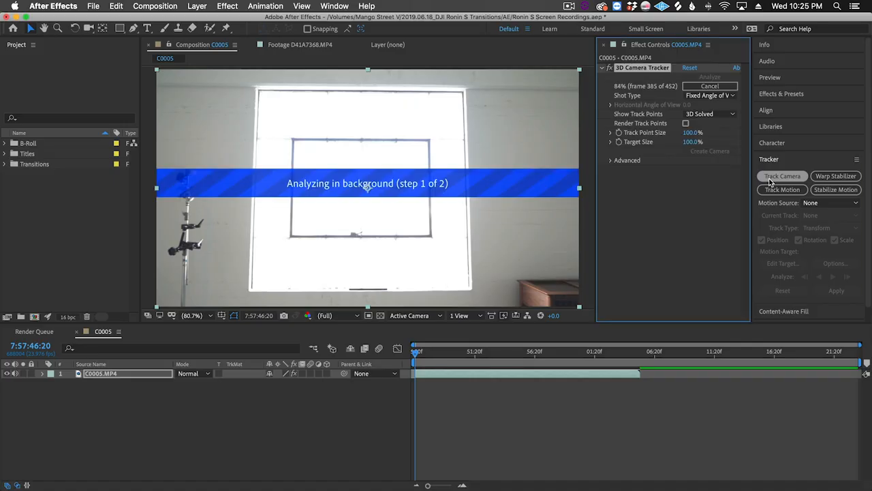
Step: Create a tracked solid and 3D camera from the solved points on the window
{"action": "right_click", "coordinate": [383, 175]}
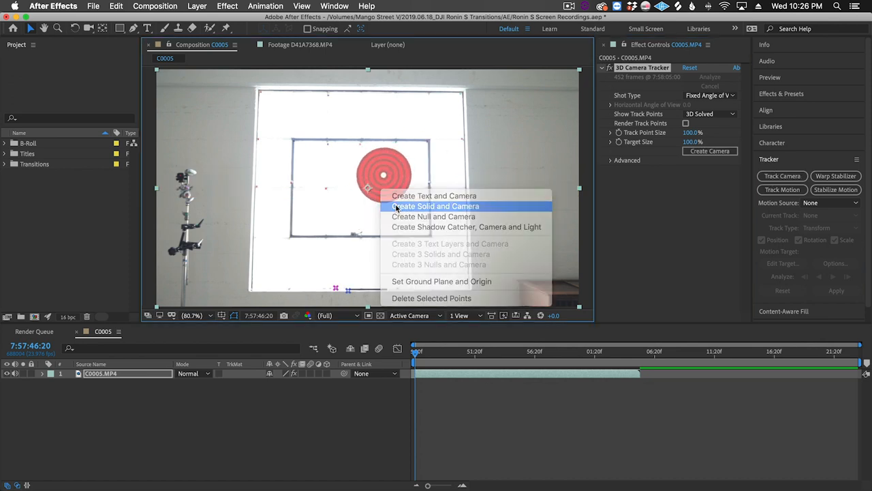
{"action": "left_click", "coordinate": [436, 205]}
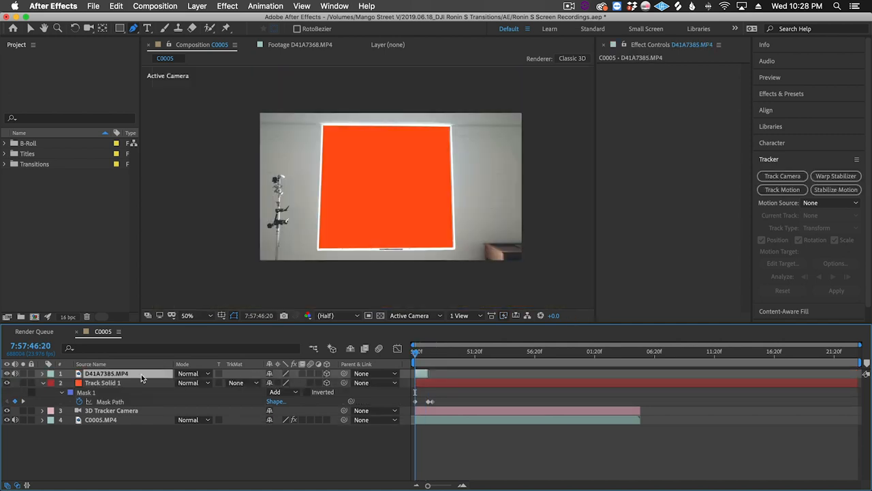
Step: Matte the landscape clip to the tracked solid so it plays inside the window opening
{"action": "left_click", "coordinate": [103, 382]}
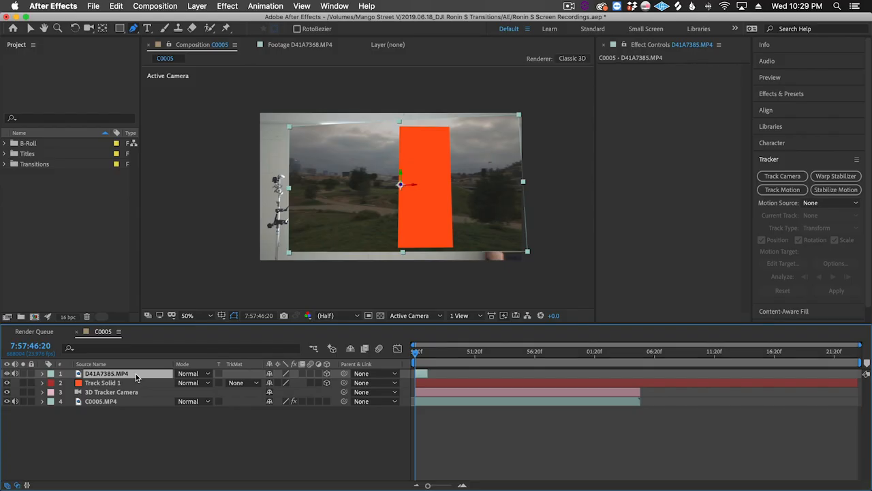
{"action": "left_click", "coordinate": [239, 382]}
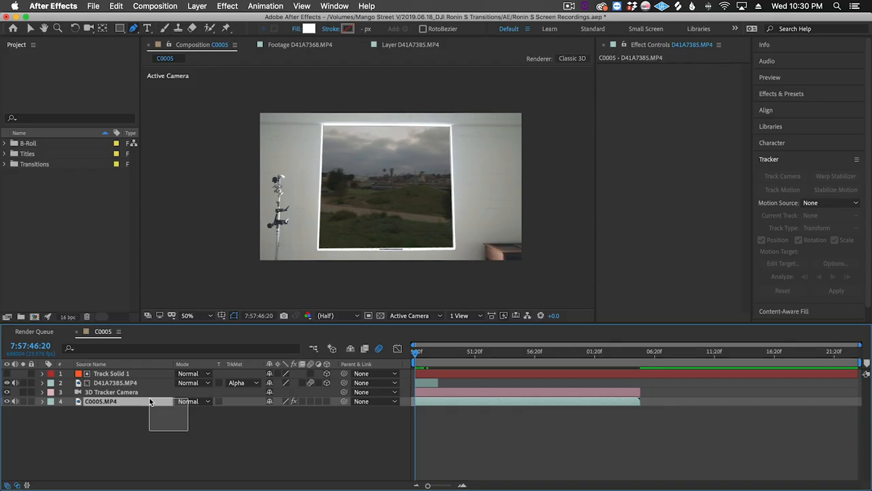
Step: Pre-compose the window layers and enable time remapping on the resulting pre-comp
{"action": "left_click", "coordinate": [196, 5]}
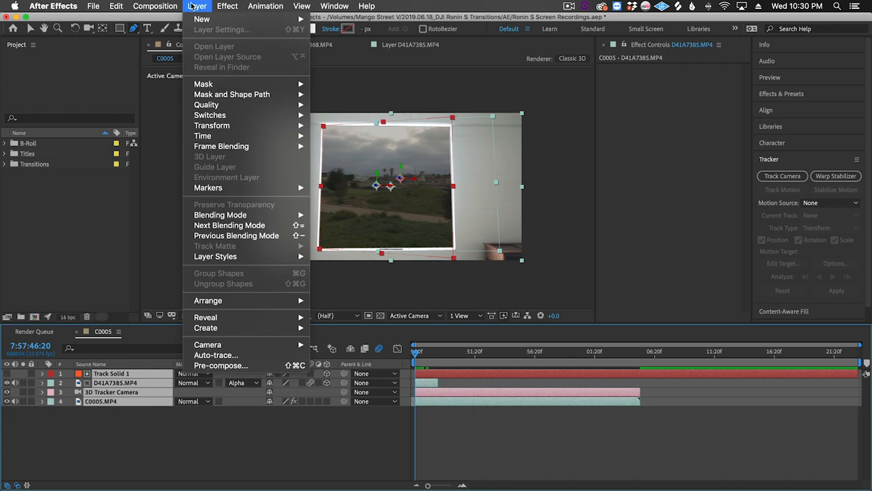
{"action": "left_click", "coordinate": [221, 365]}
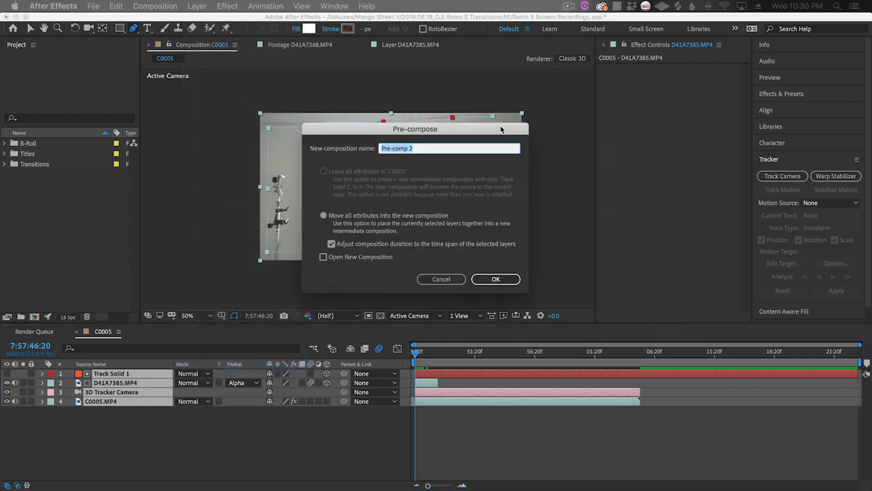
{"action": "left_click", "coordinate": [496, 278]}
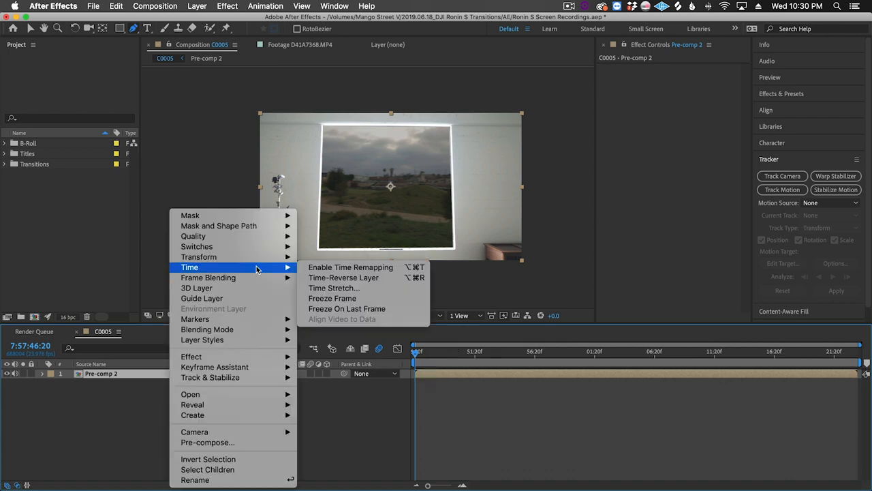
{"action": "left_click", "coordinate": [350, 266]}
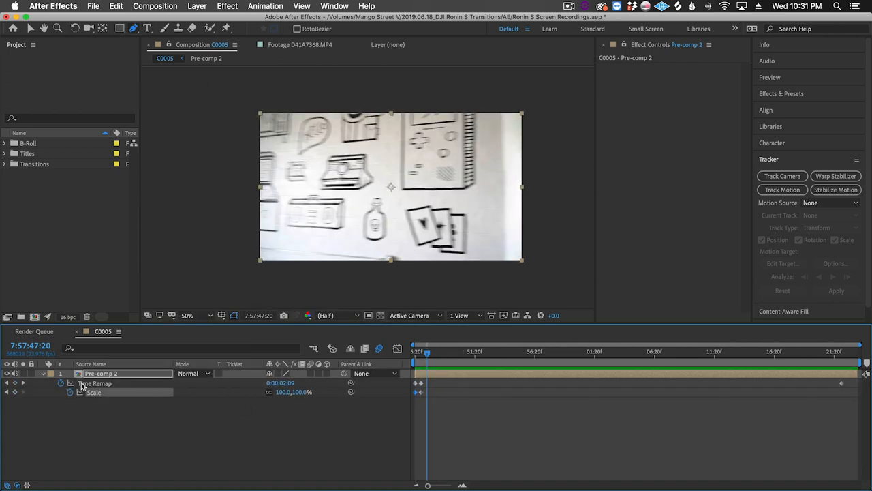